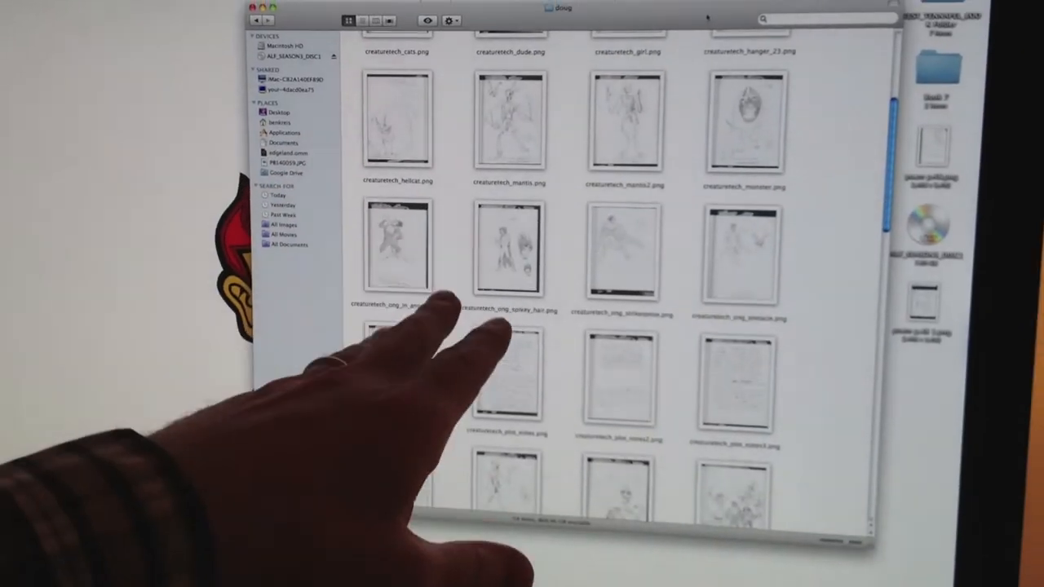
pyautogui.scroll(-3)
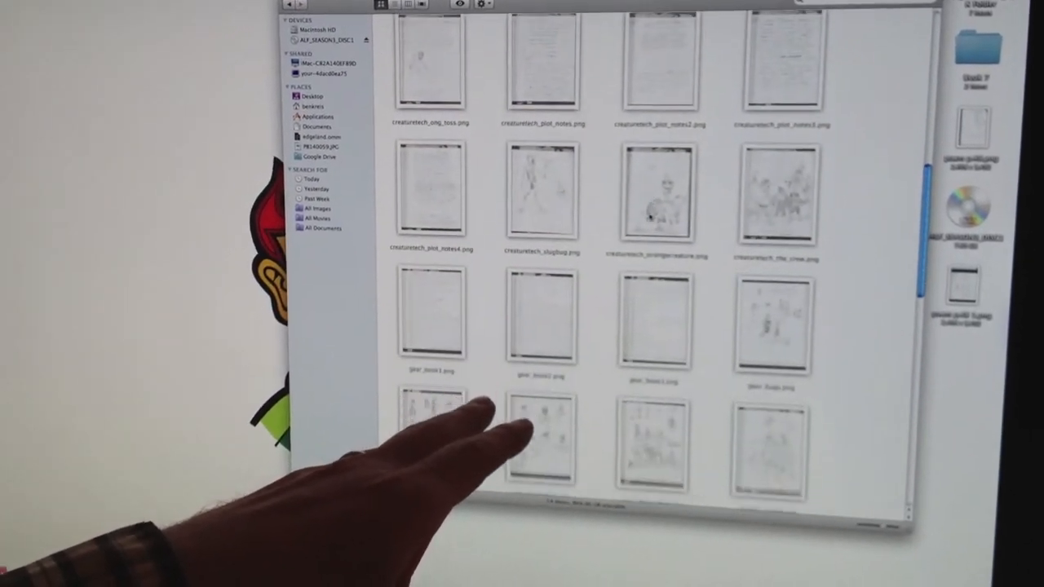